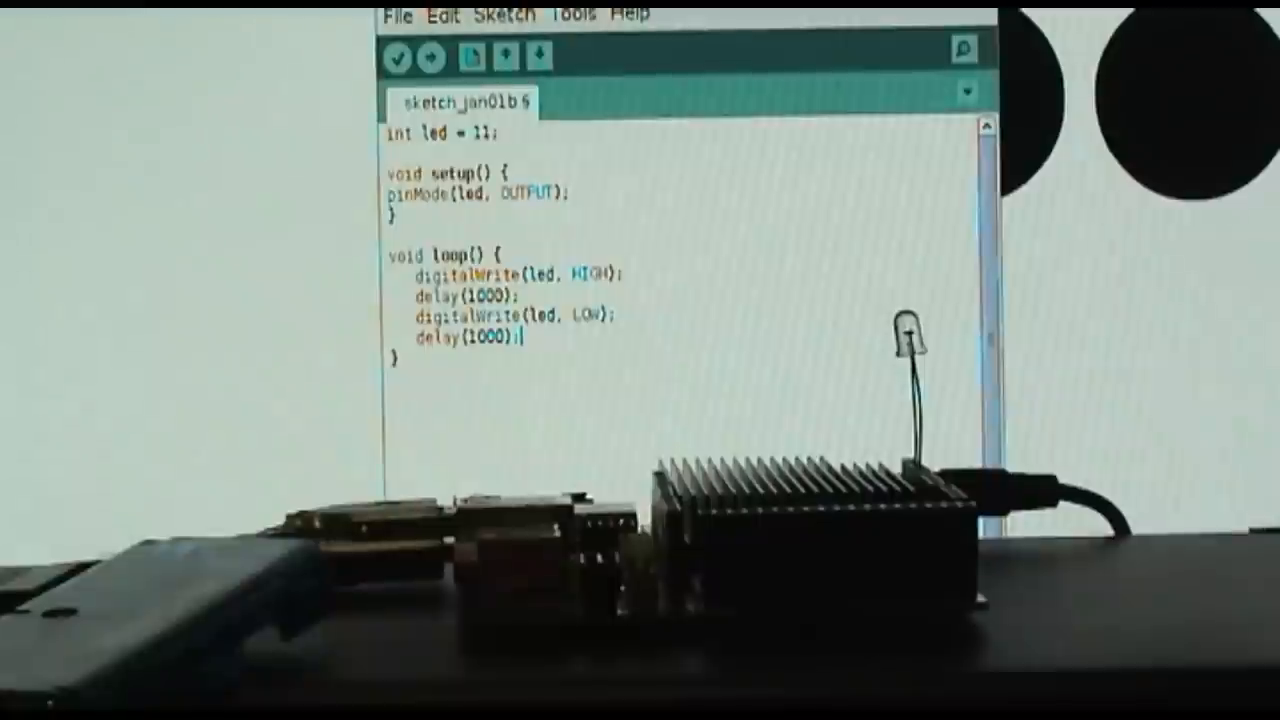
- Upload the pin 11 blink sketch with one-second on/off delays to the UDOO board
click(428, 56)
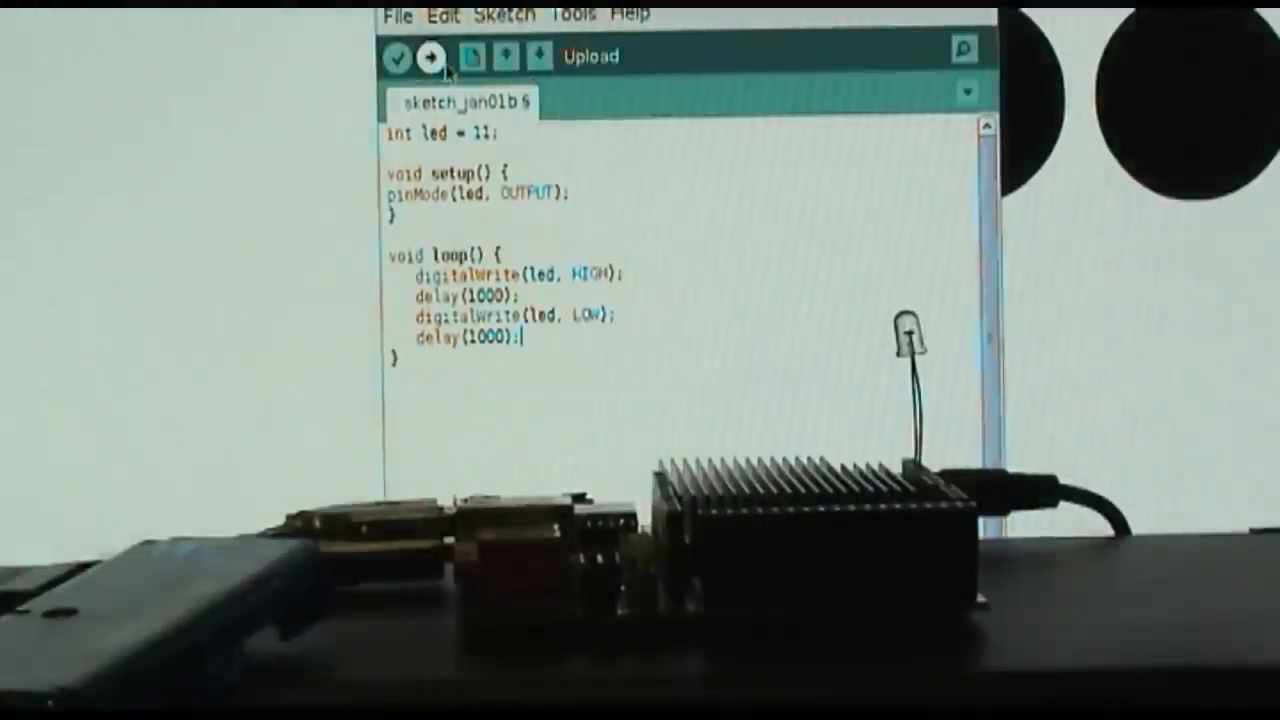
click(430, 56)
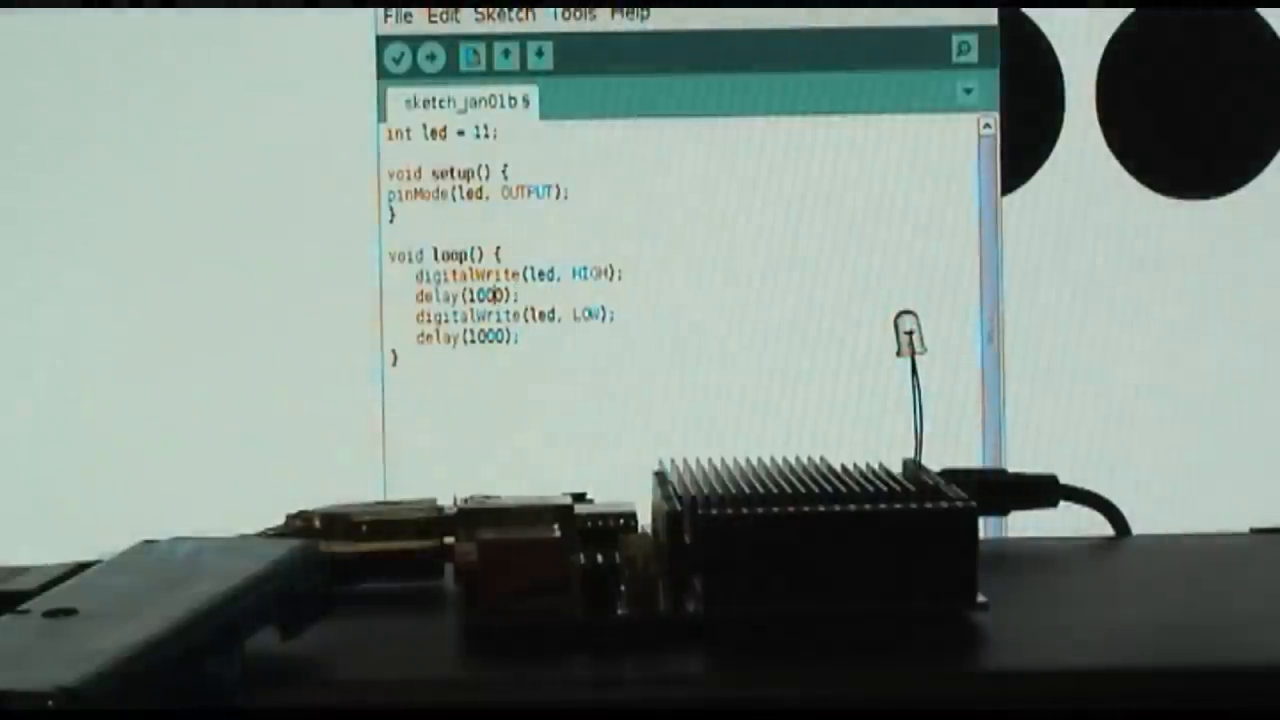
- Shorten both blink delays to 100 ms and upload the faster blink sketch
text(100)
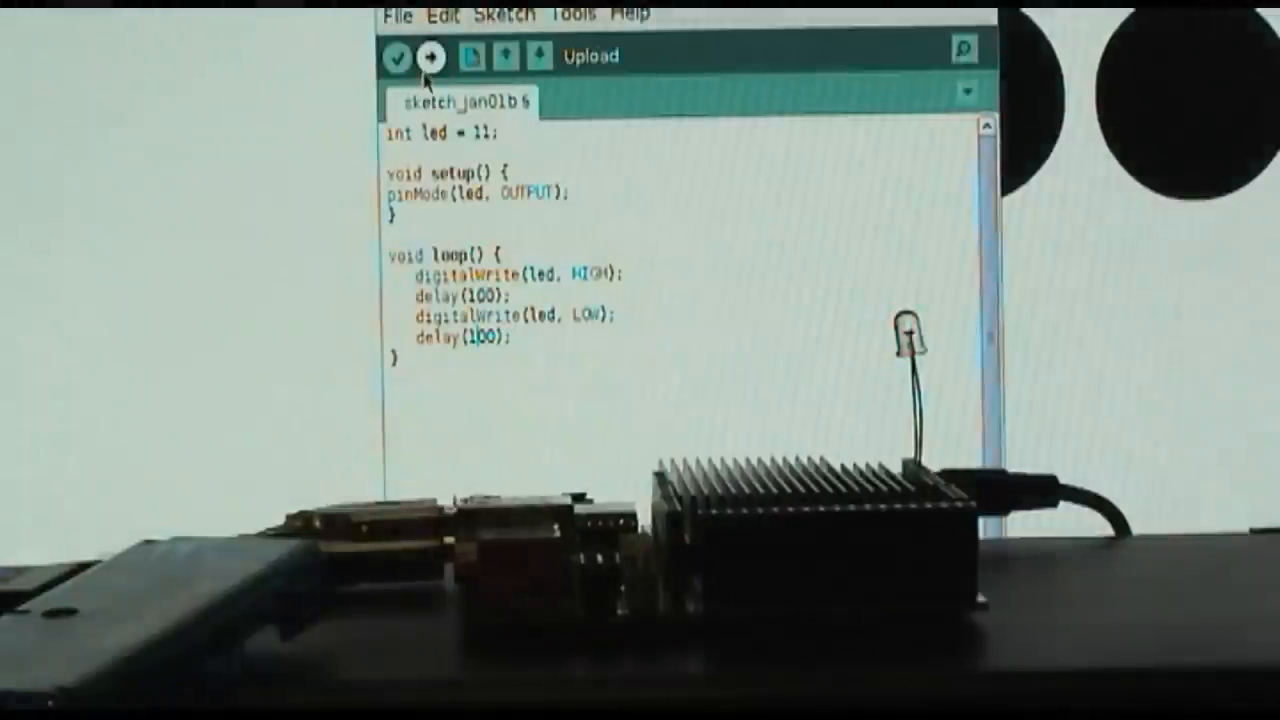
click(428, 56)
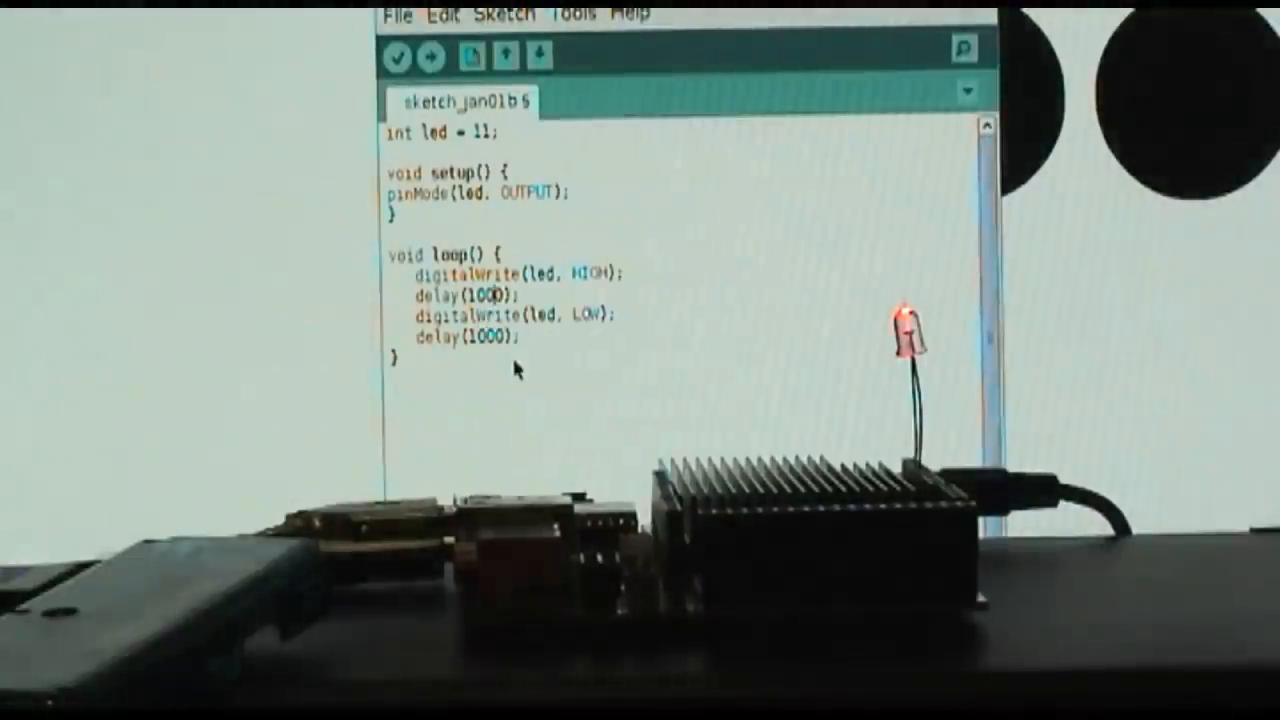
- Upload the blink sketch again with both delays restored to 1000 ms
click(428, 56)
text(cd /sys/class/gpio/)
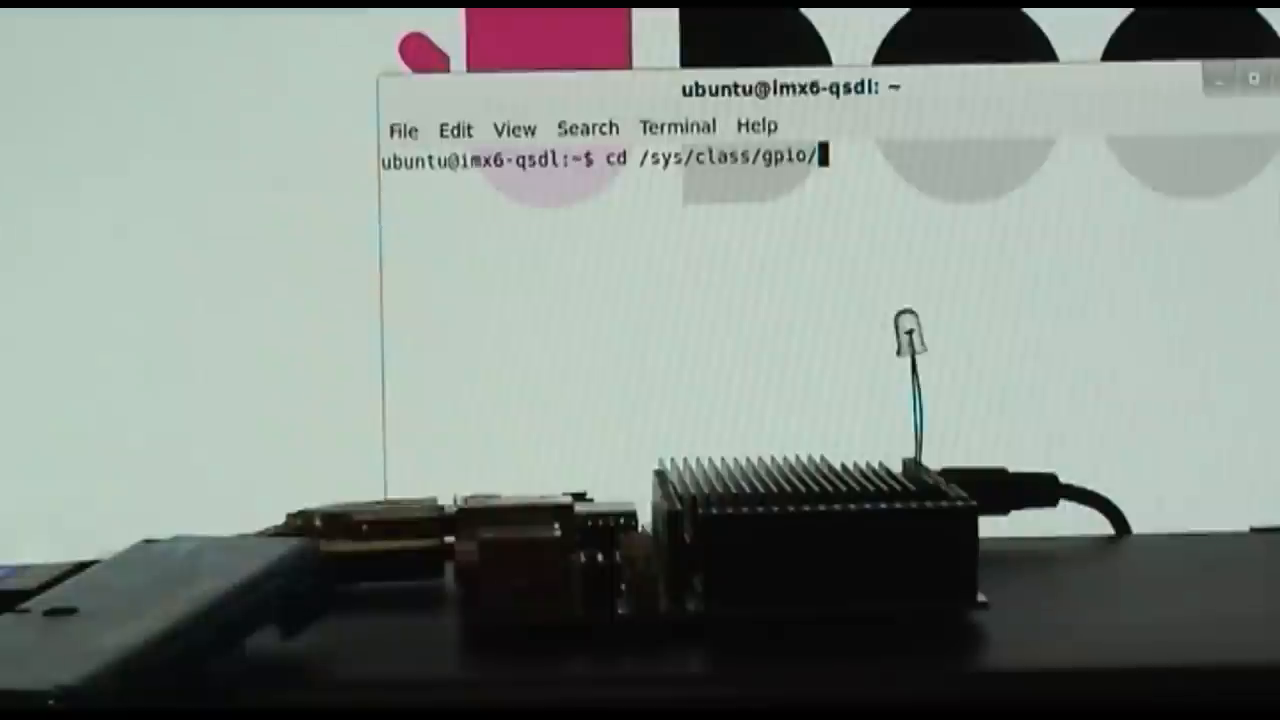
- Enter the gpio9 folder under /sys/class/gpio, list its files and read value as 1
text(ls)
text(cd)
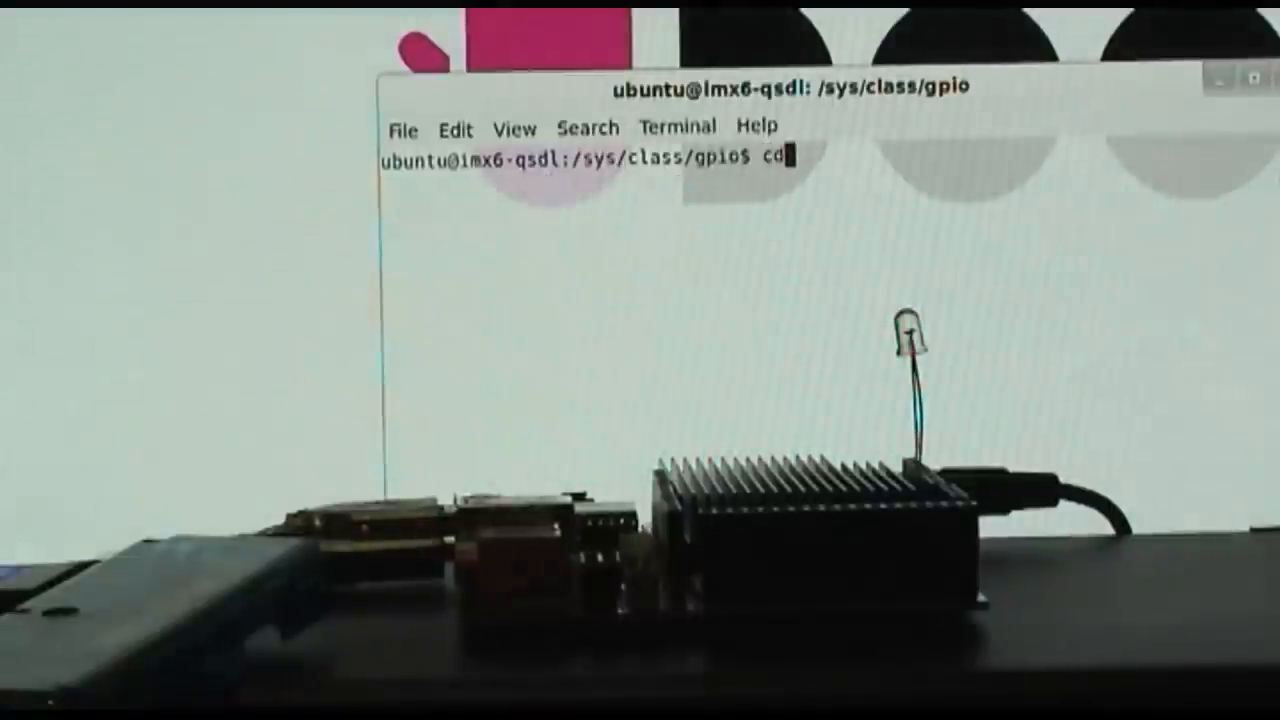
text(gi)
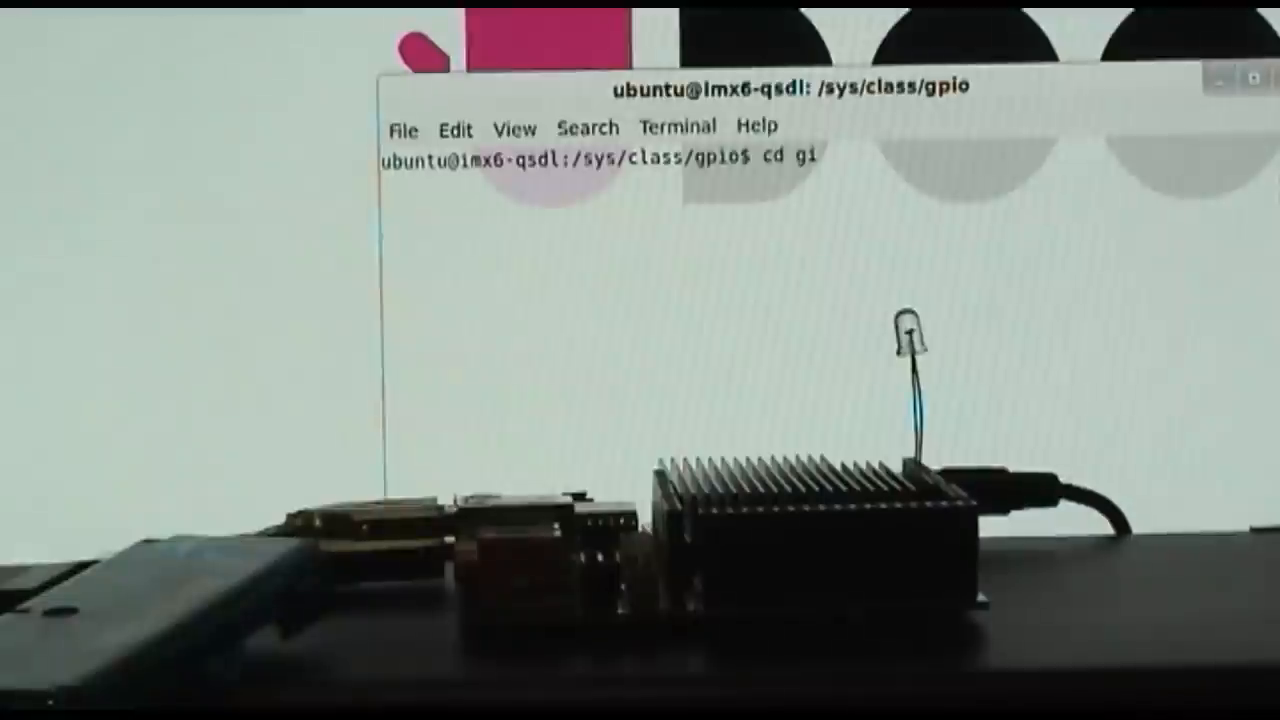
text(pio9)
text(ls)
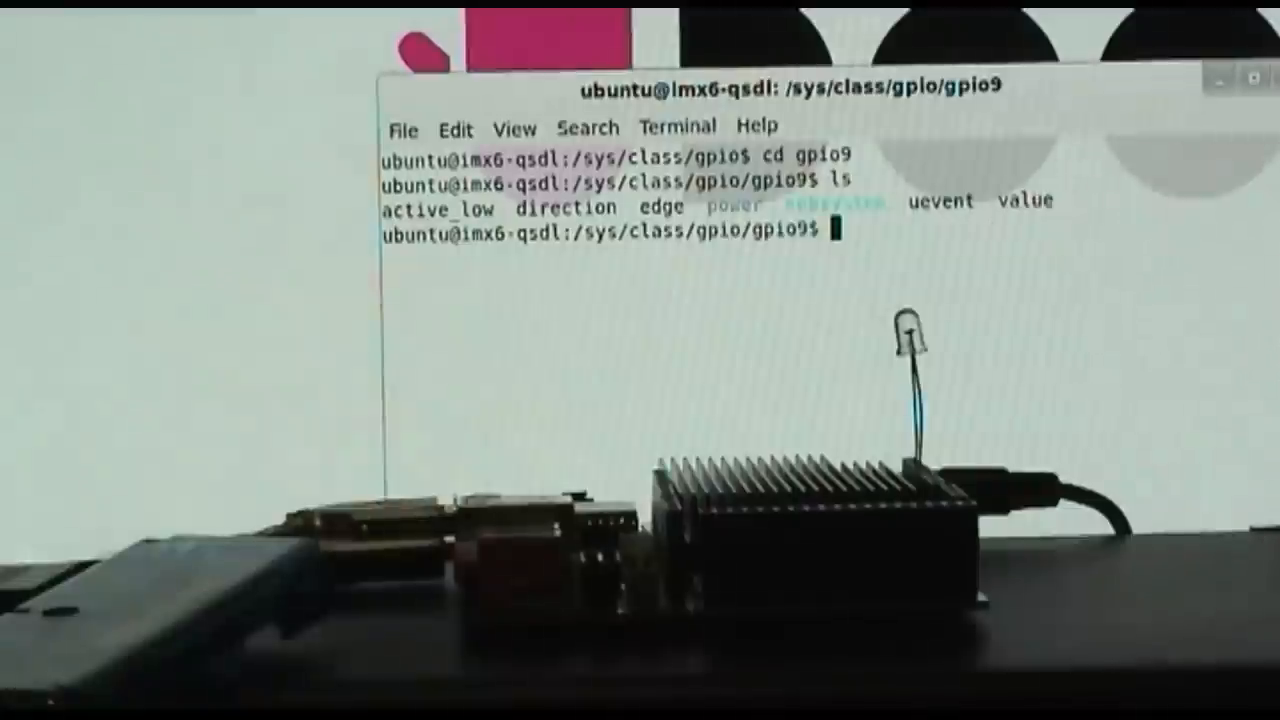
text(cat value)
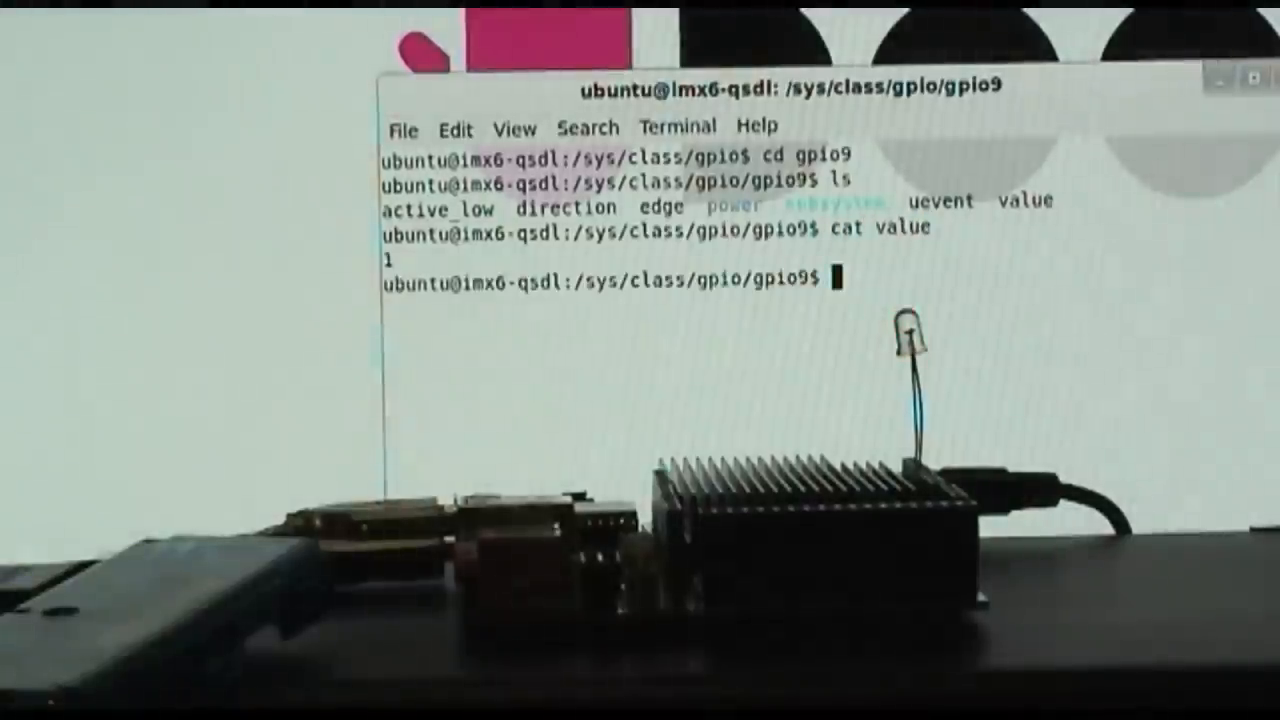
text(cat value)
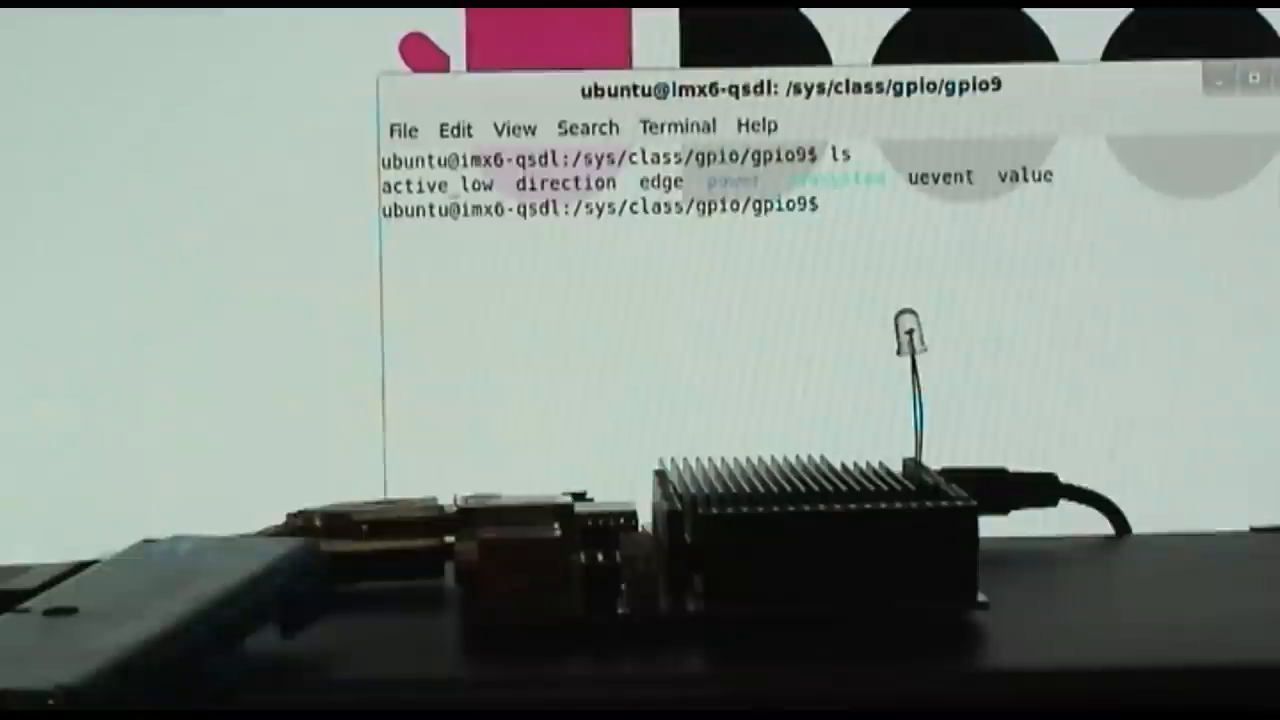
- Read the gpio9 pin's direction setting with cat direction
text(cat direction)
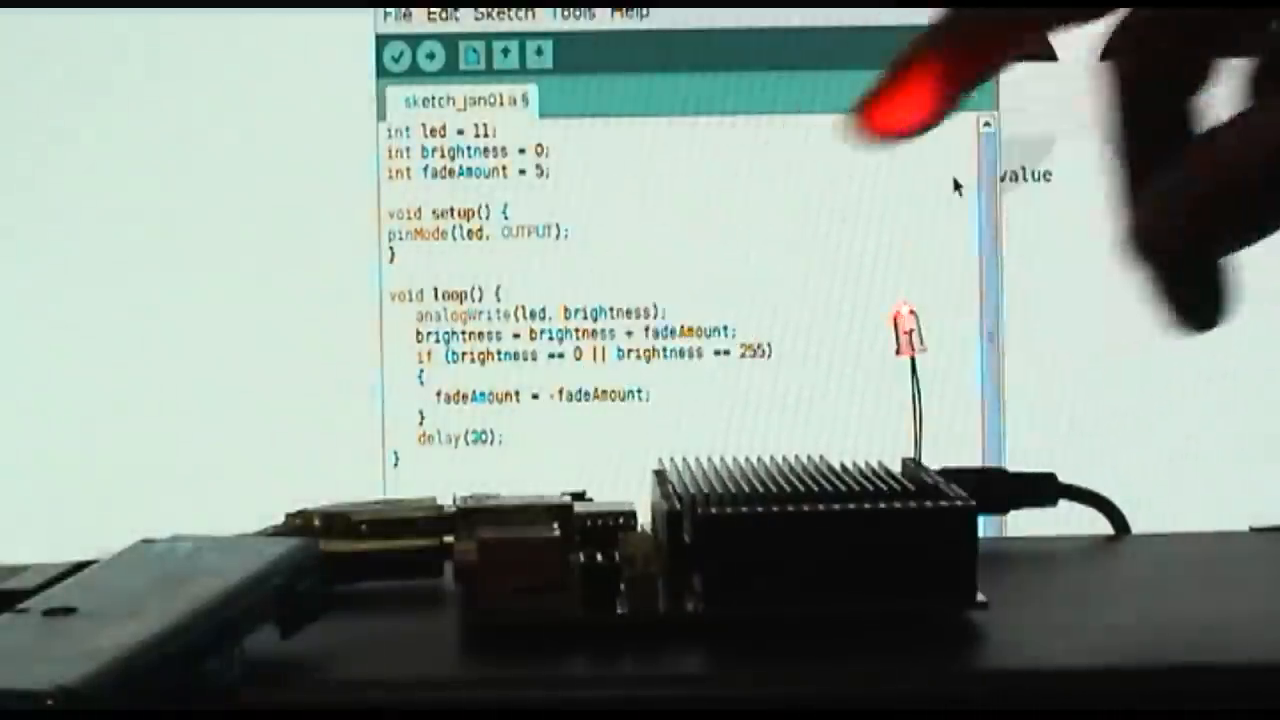
- Upload the fade sketch ramping pin 11 brightness in steps of 5 with 30 ms delays
click(432, 56)
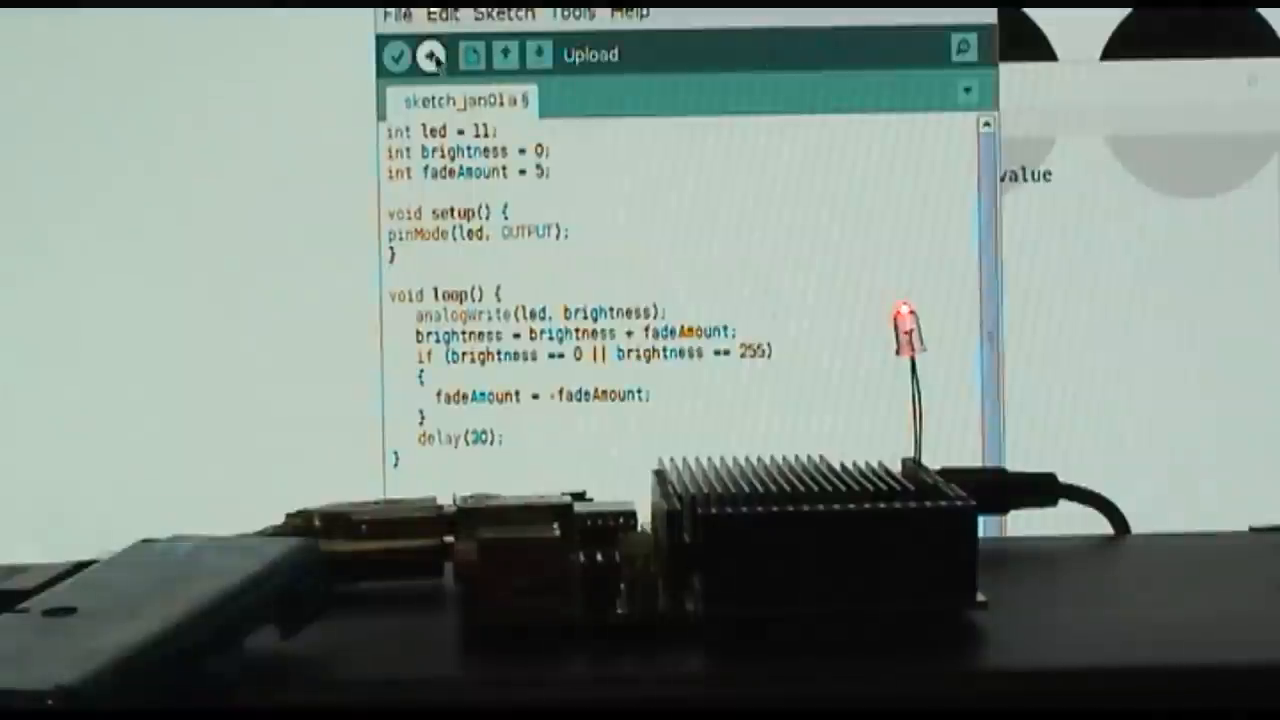
click(430, 56)
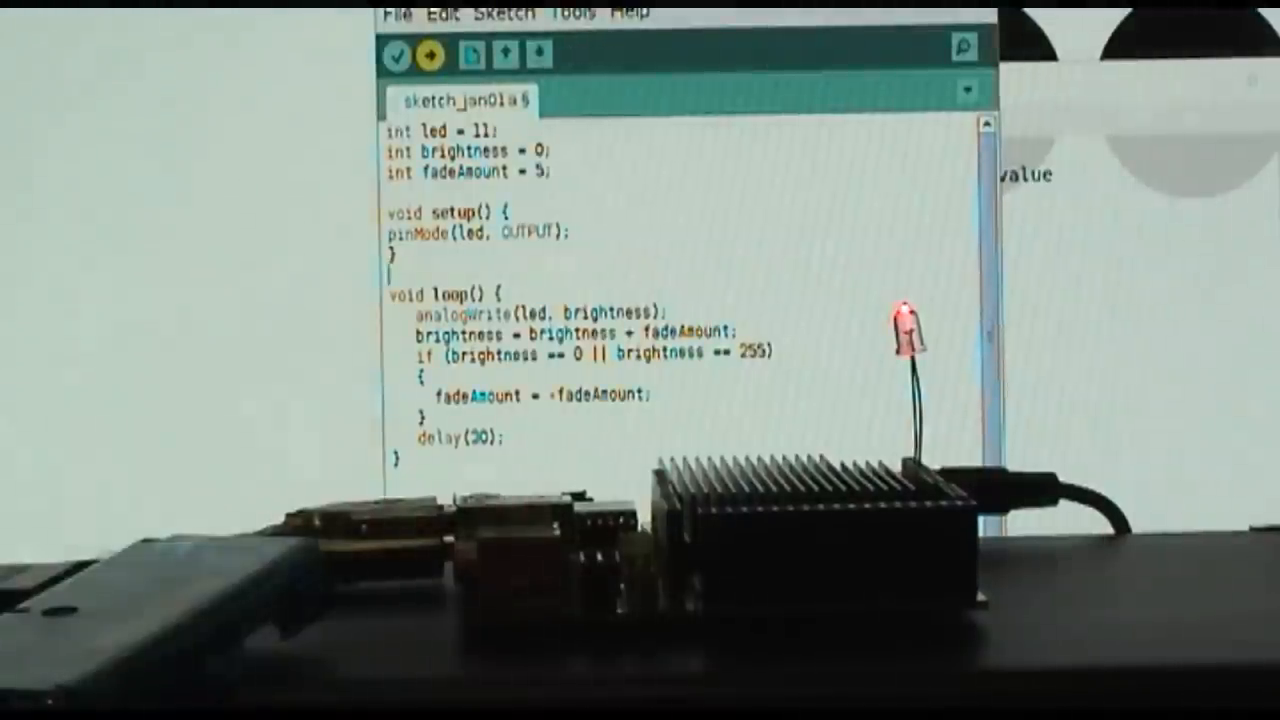